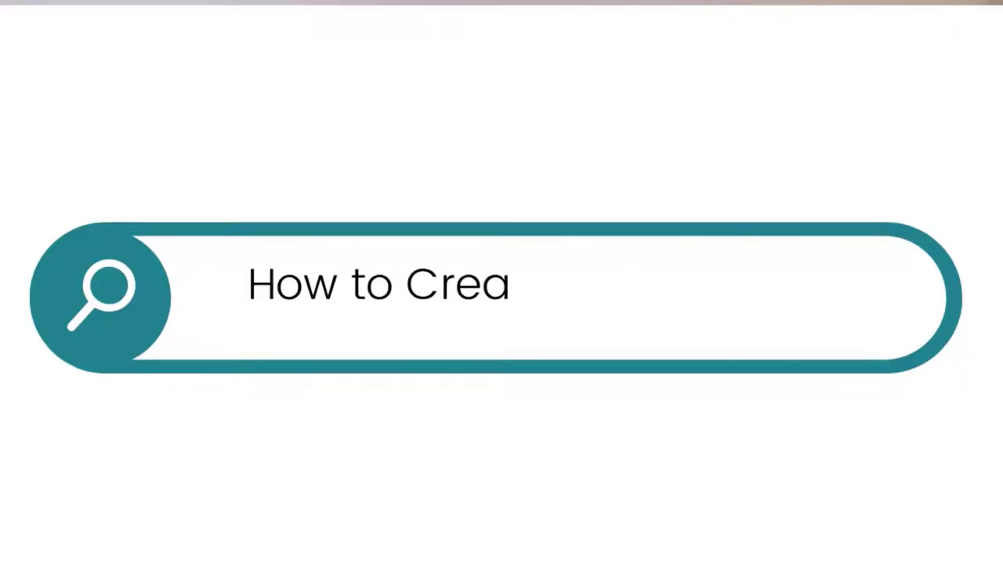
{"action": "type", "text": "t Typing Effect"}
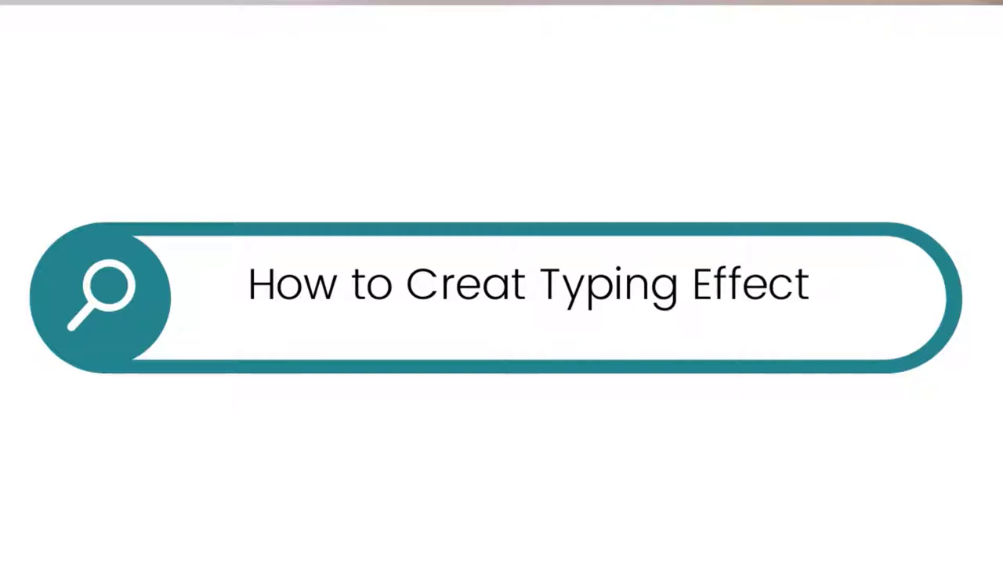